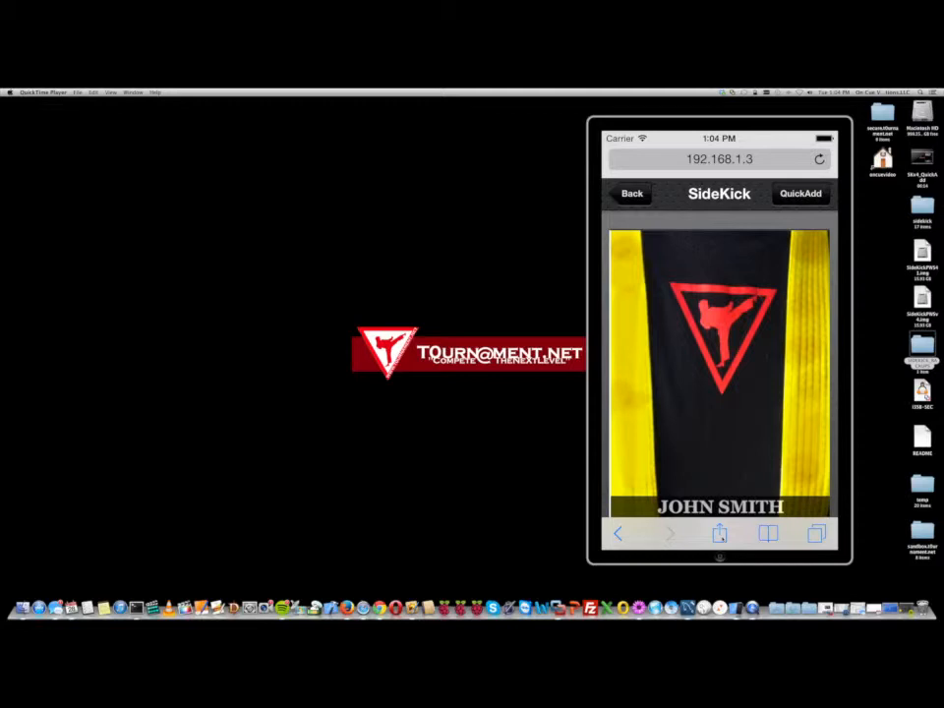
# Add the SideKick page to the home screen under the name SideKick®PWS
pyautogui.click(718, 533)
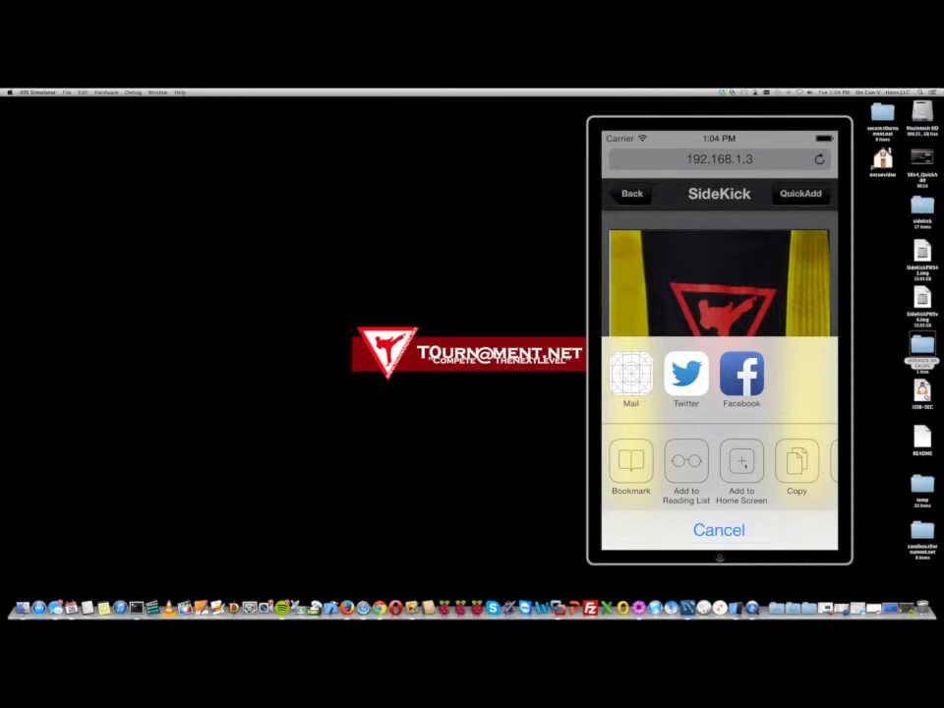
pyautogui.click(717, 530)
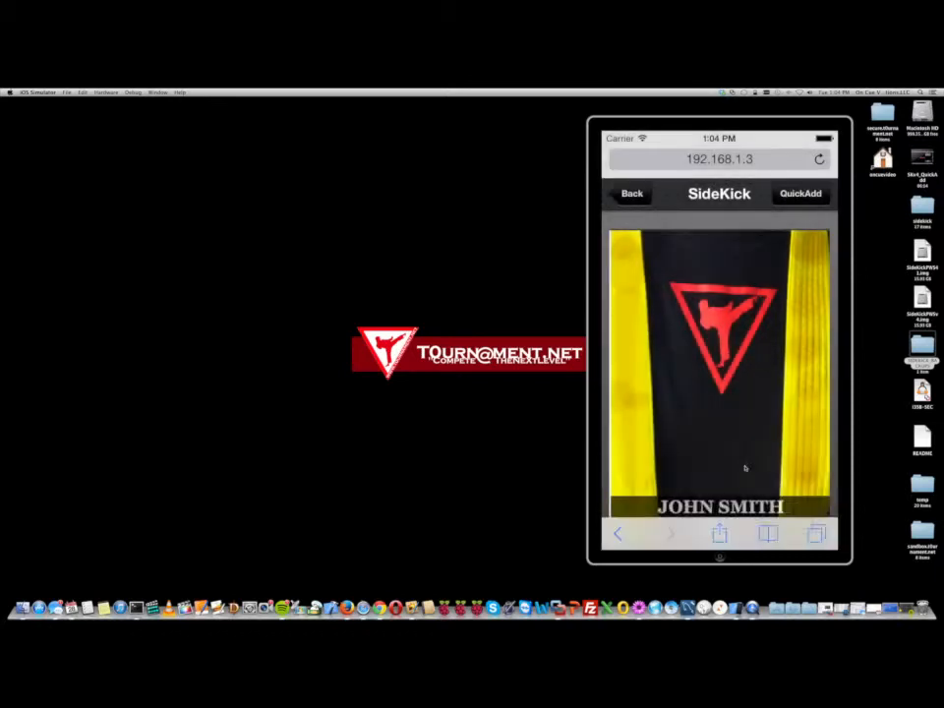
pyautogui.click(718, 533)
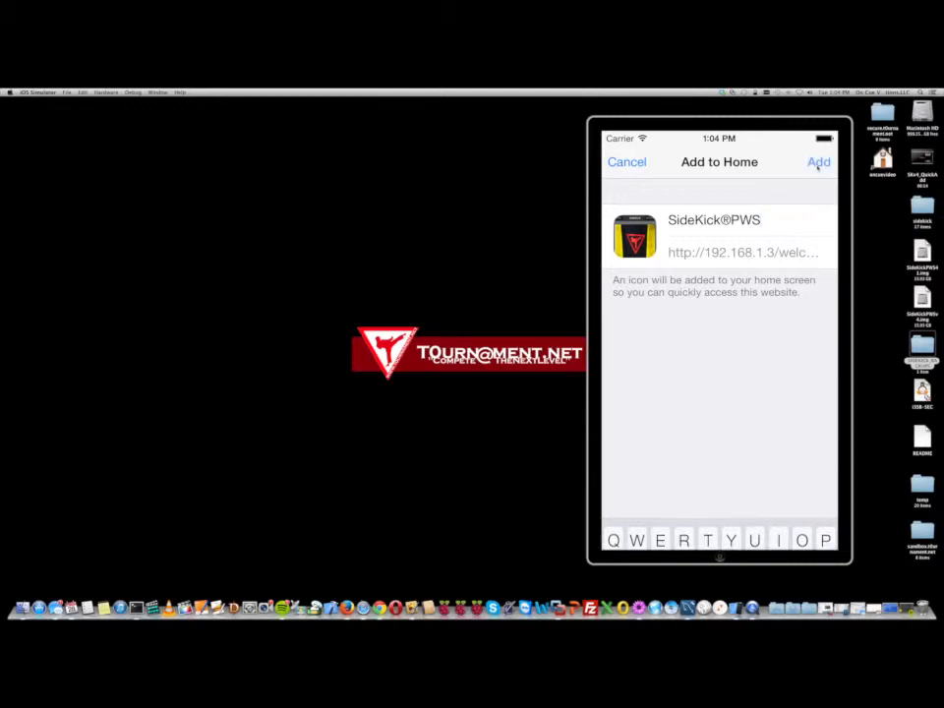
pyautogui.click(818, 161)
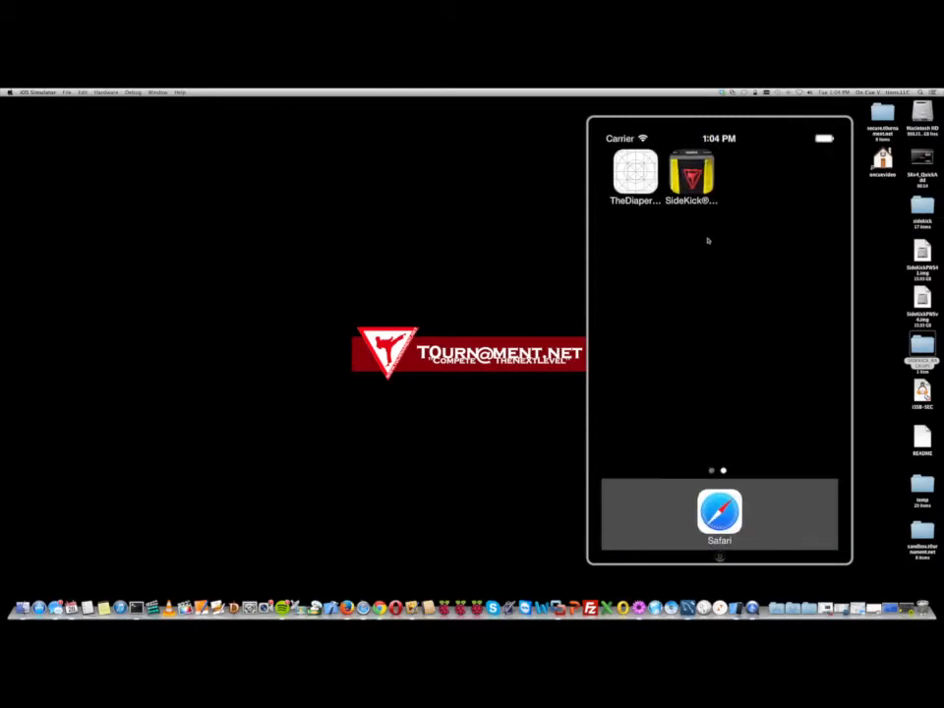
pyautogui.moveTo(715, 257)
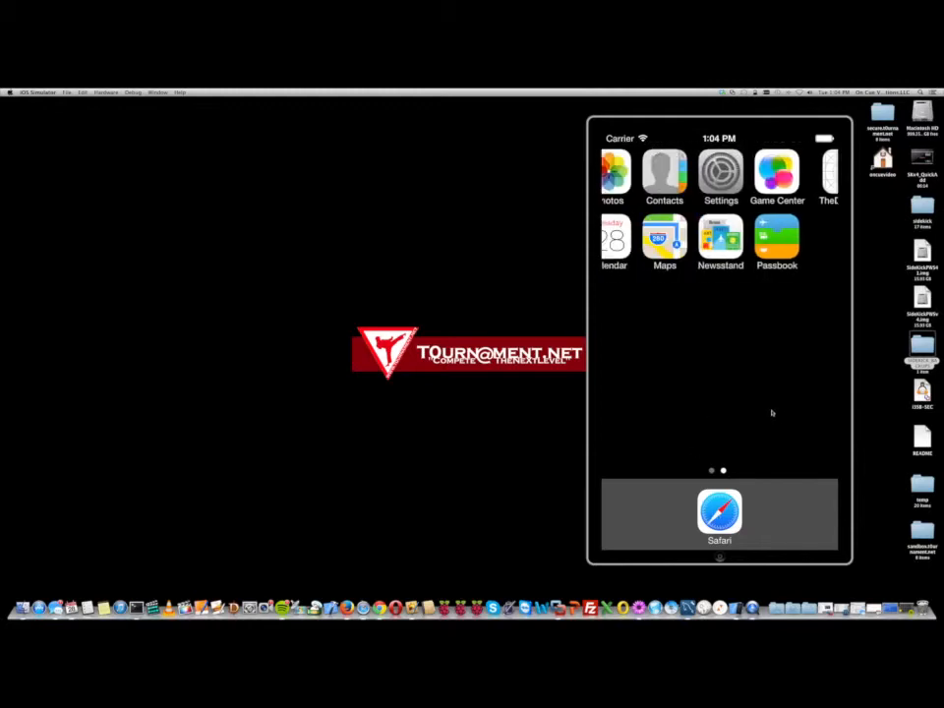
# Swipe to the home-screen page with the SideKick®PWS icon and launch it
pyautogui.hscroll(-3)
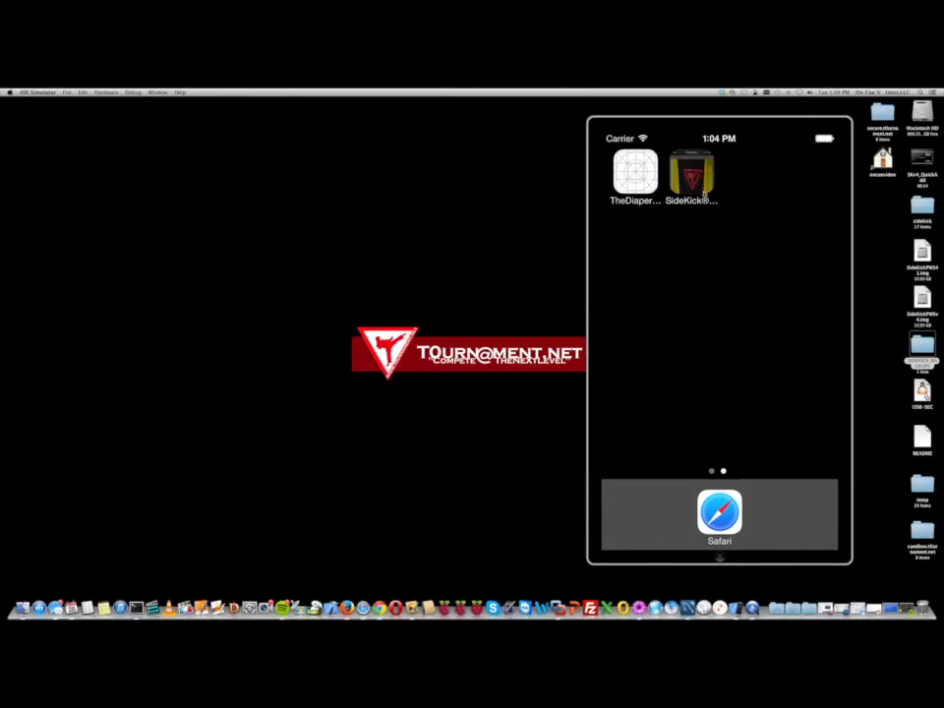
pyautogui.click(689, 174)
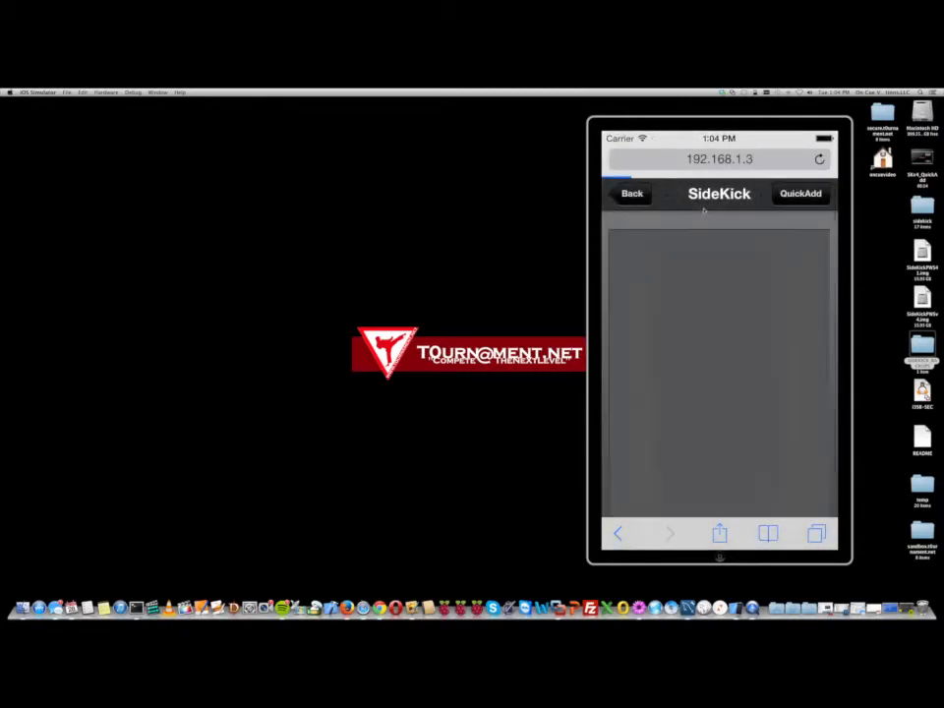